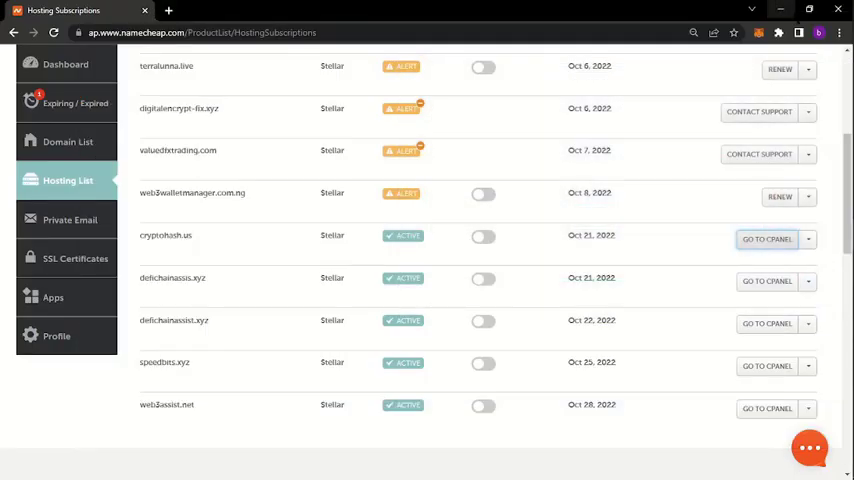
Open cPanel for cryptohash.us and upload kfcu_update.zip into public_html.
scroll(up, 3)
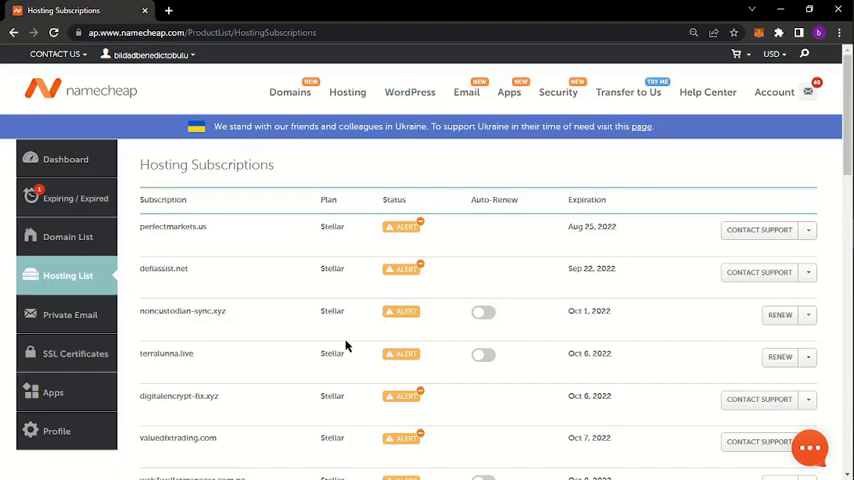
scroll(down, 3)
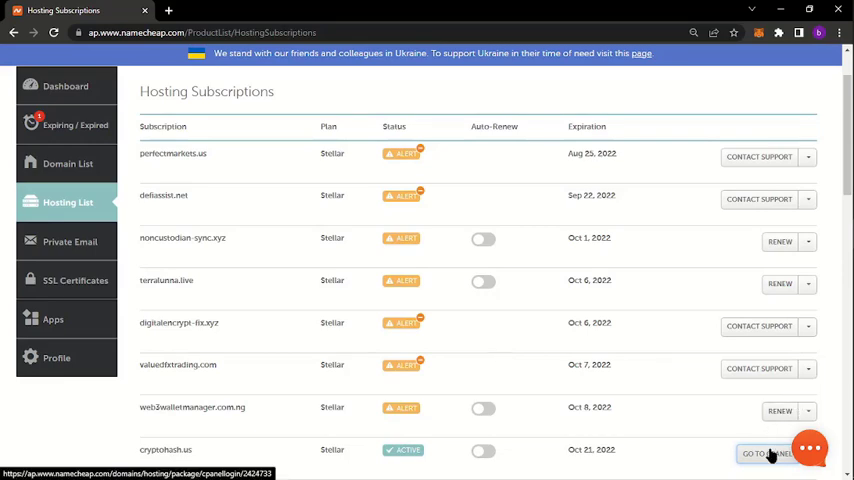
click(766, 453)
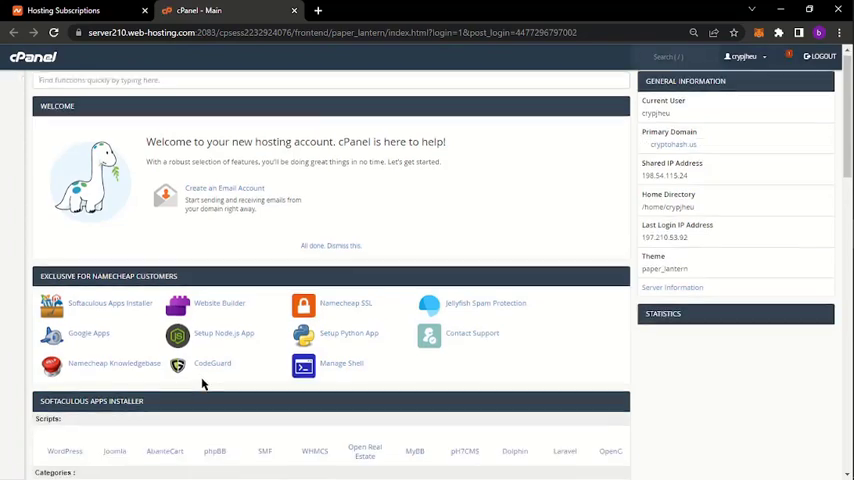
scroll(down, 3)
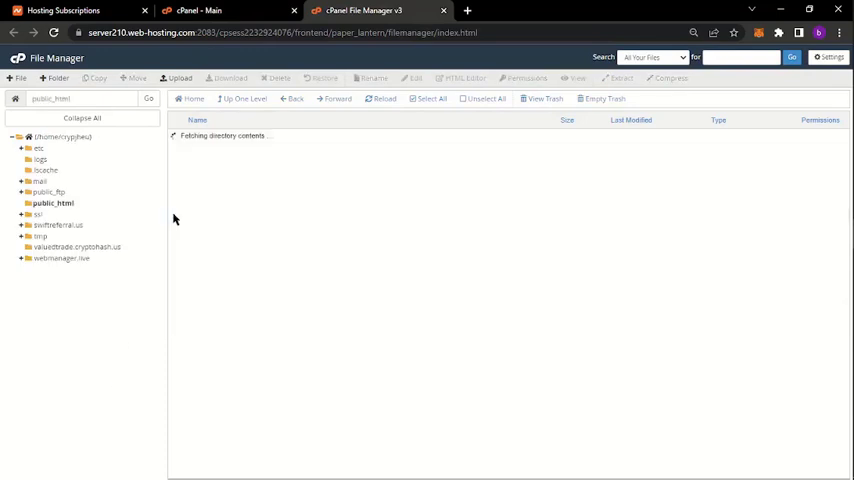
click(180, 78)
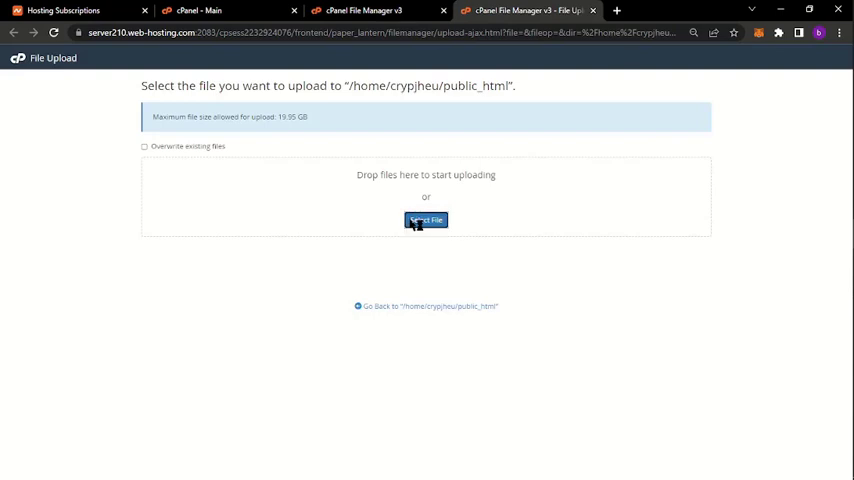
click(425, 220)
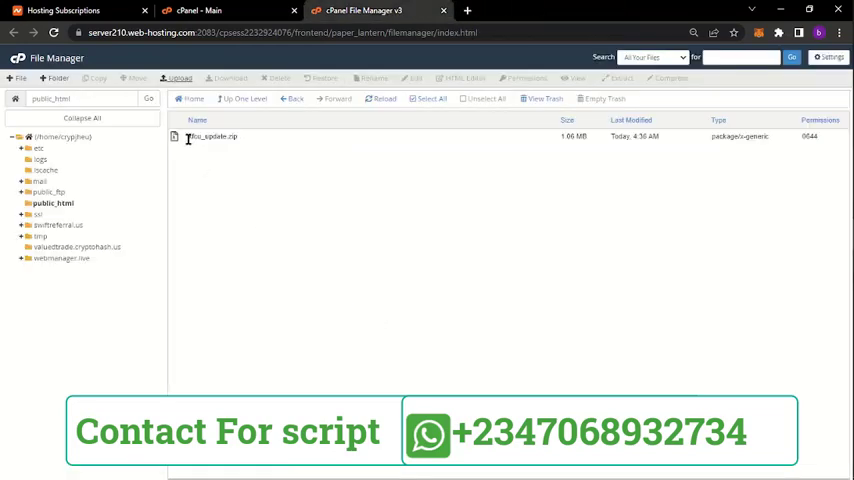
Extract the uploaded kfcu_update.zip archive into public_html.
right_click(212, 136)
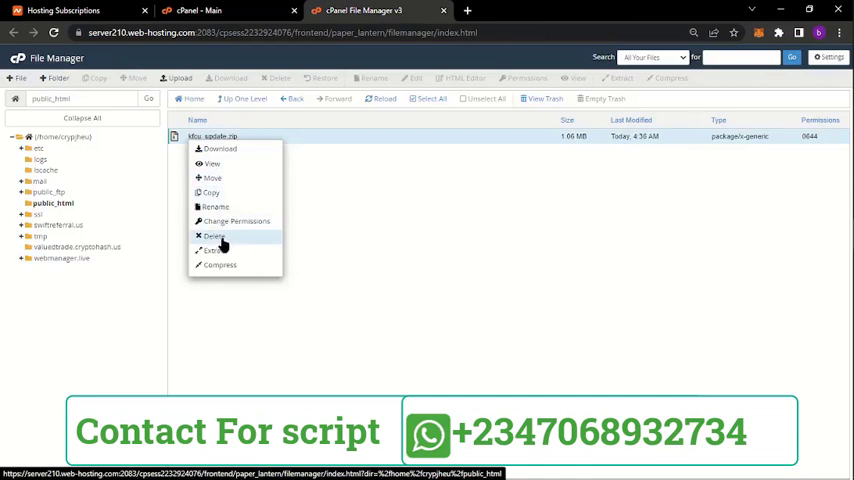
click(213, 249)
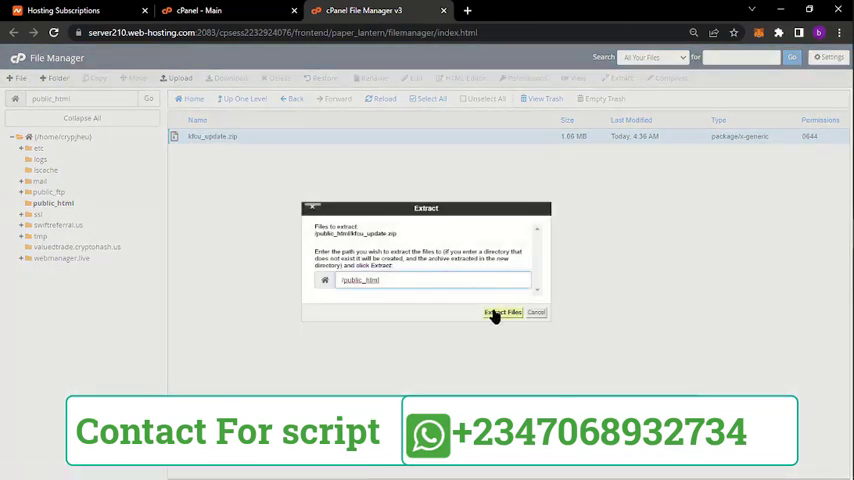
click(503, 312)
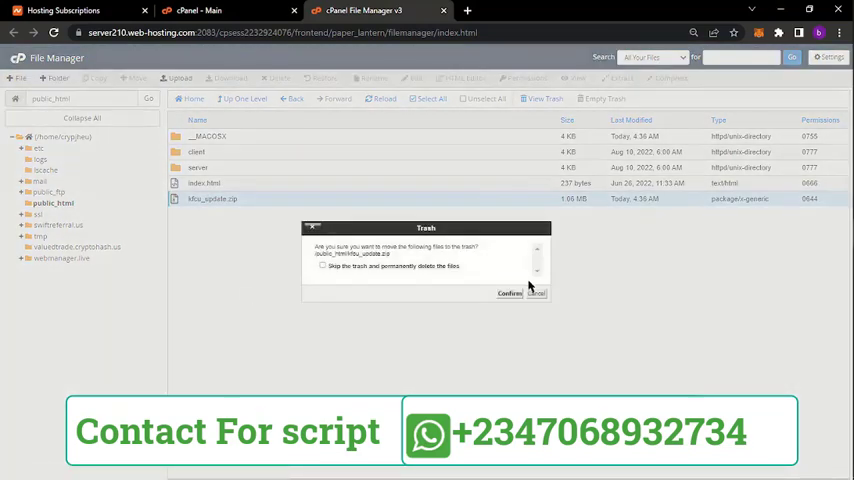
Delete the zip to trash and open the server/third_party folder.
click(510, 292)
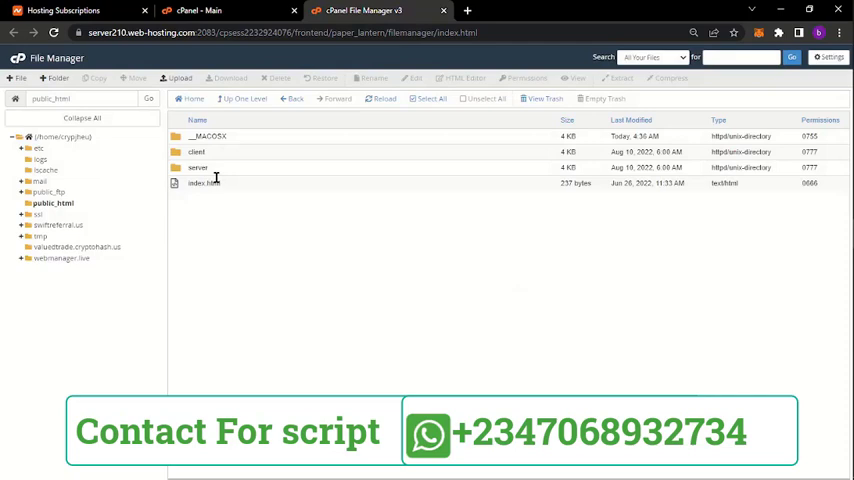
double_click(197, 167)
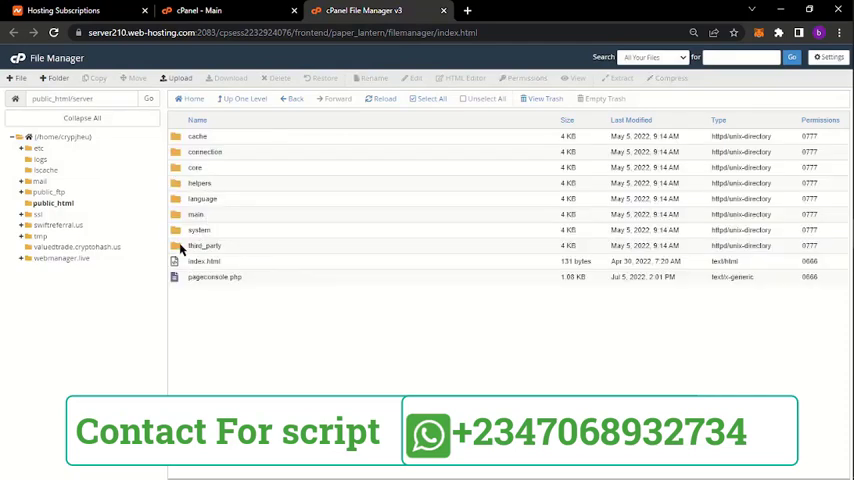
double_click(205, 245)
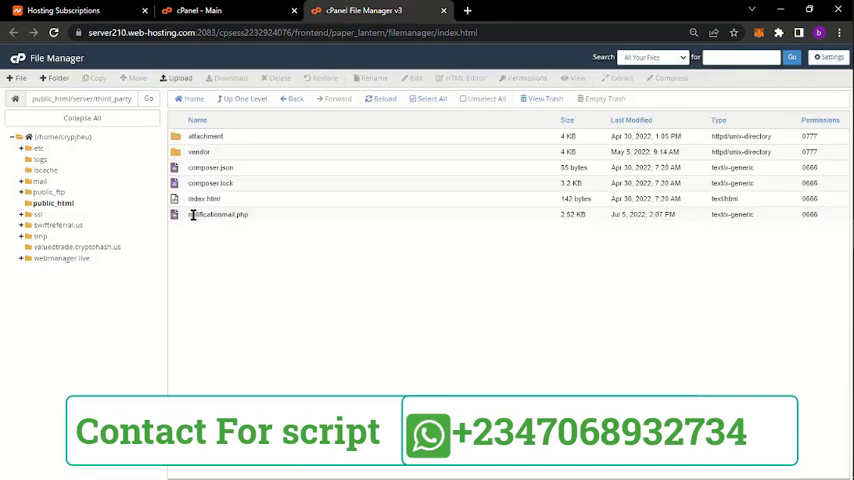
Edit notificationmail.php in server/third_party in the code editor and save it.
right_click(220, 214)
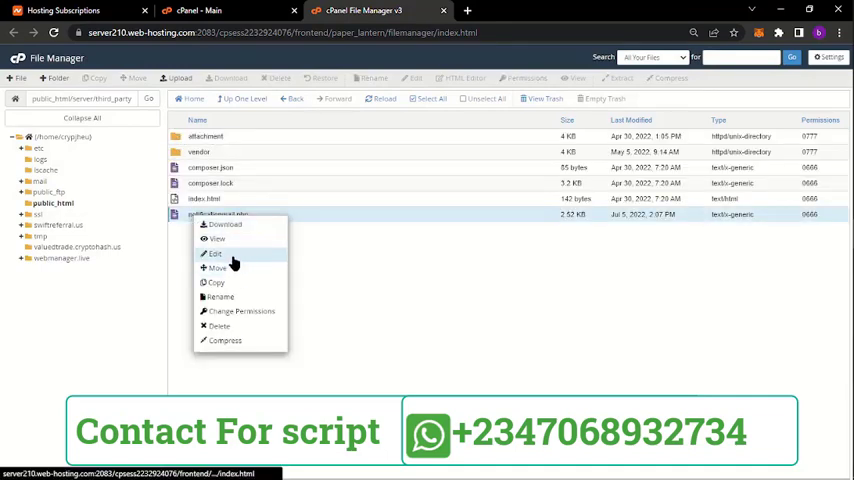
click(215, 253)
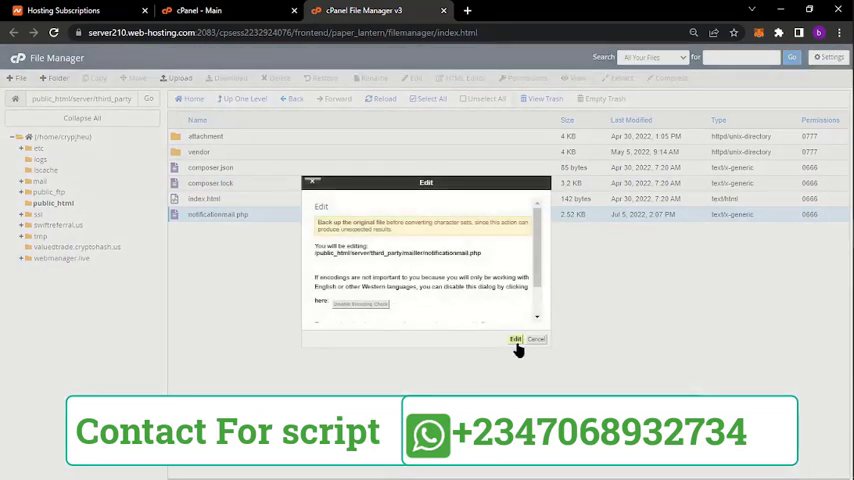
click(516, 339)
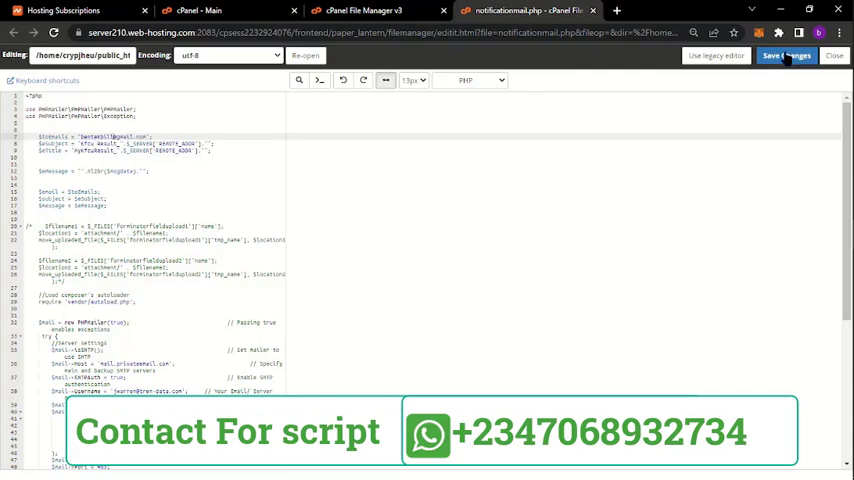
click(786, 55)
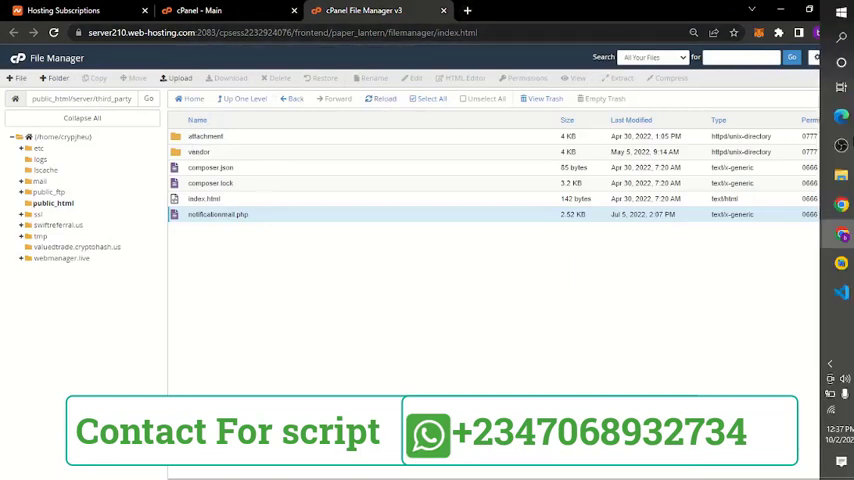
Launch Edge and load the fake credit union login page at cryptohash.us/client.
click(831, 117)
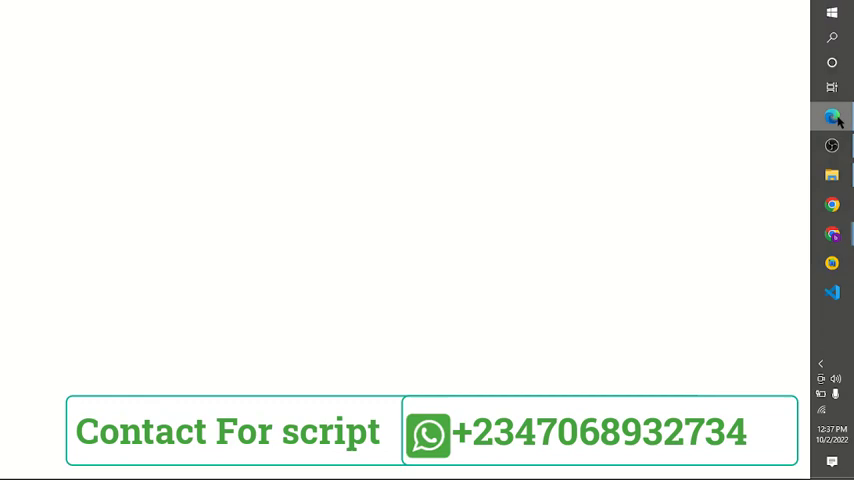
click(831, 117)
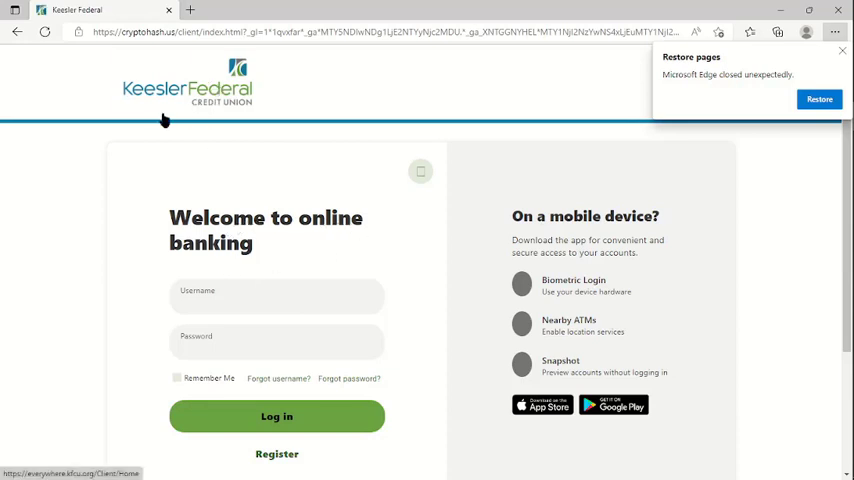
mouse_move(306, 277)
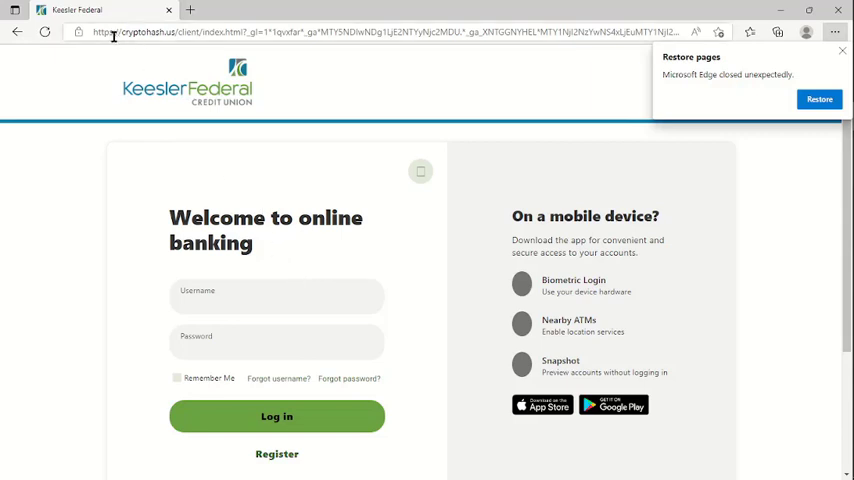
click(150, 31)
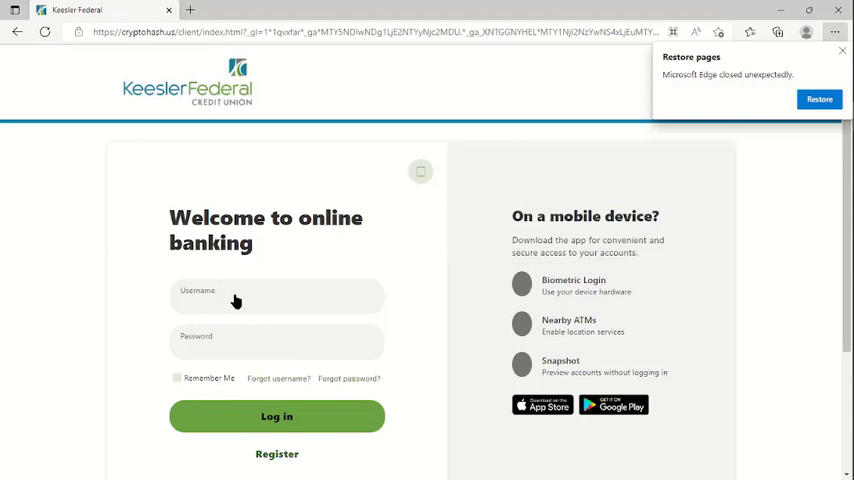
Enter test username 'please subscribe t' and a masked password in the login form.
scroll(down, 3)
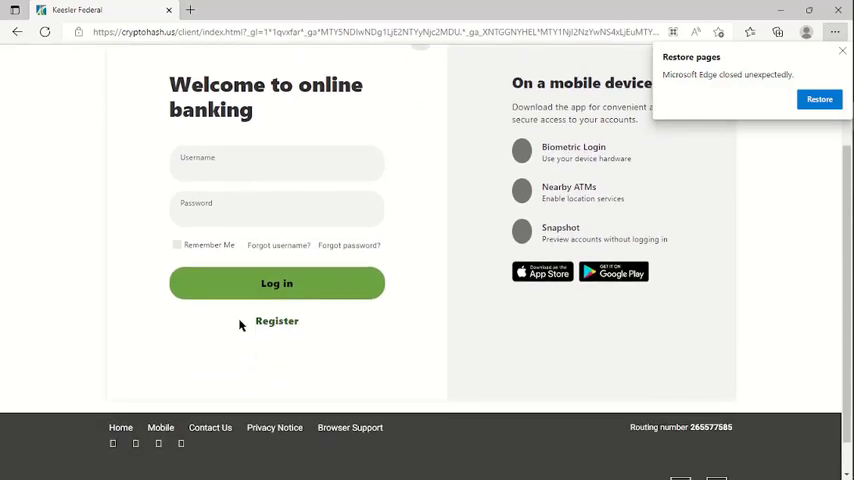
click(276, 163)
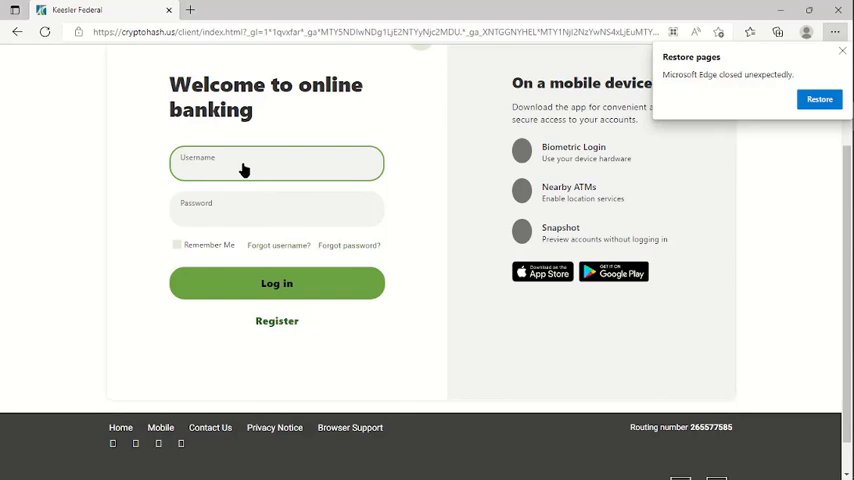
text(plew)
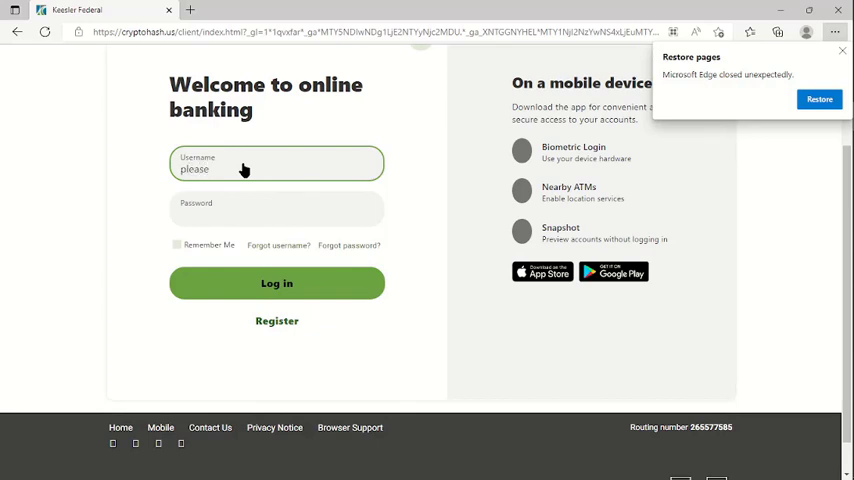
text(subscribe to)
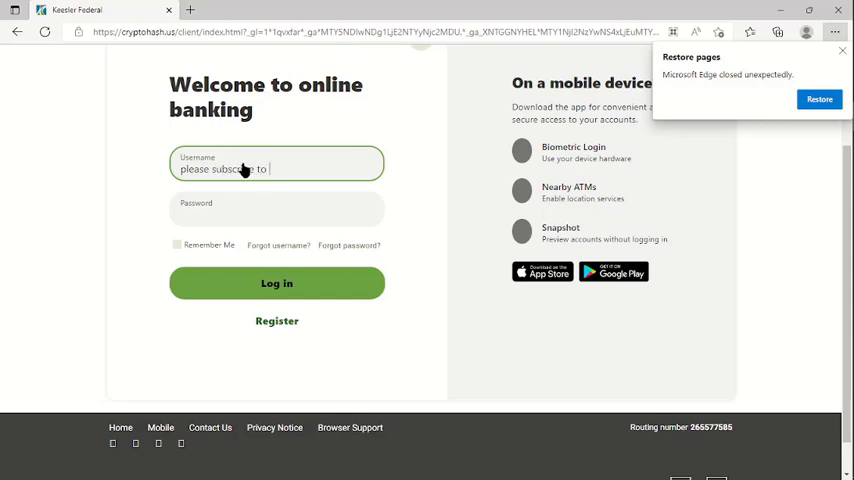
text(m)
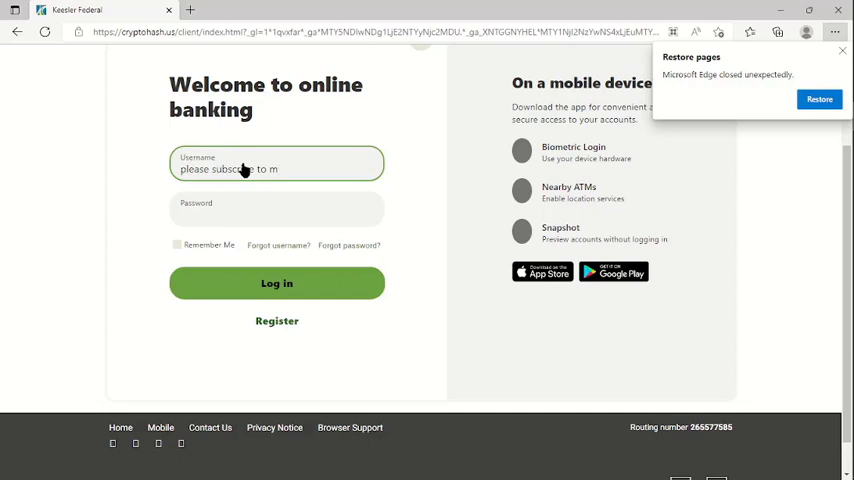
click(255, 210)
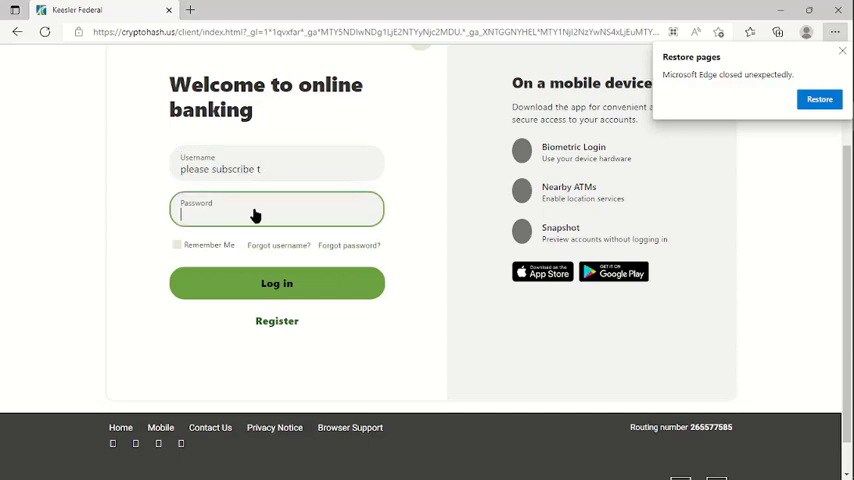
text(••)
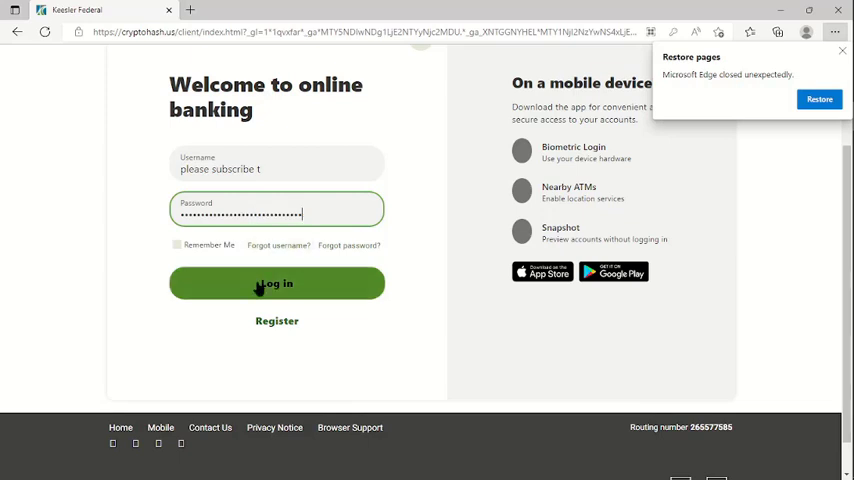
Submit the test login to reach the Email Verification page.
click(277, 283)
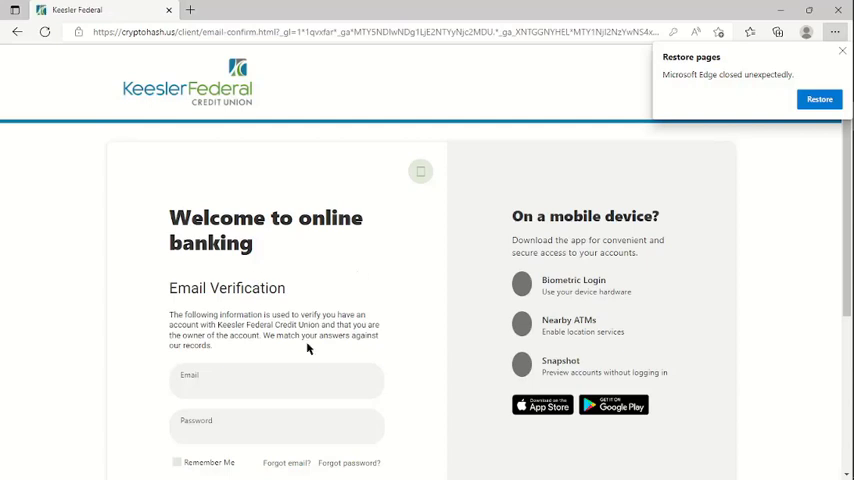
mouse_move(283, 327)
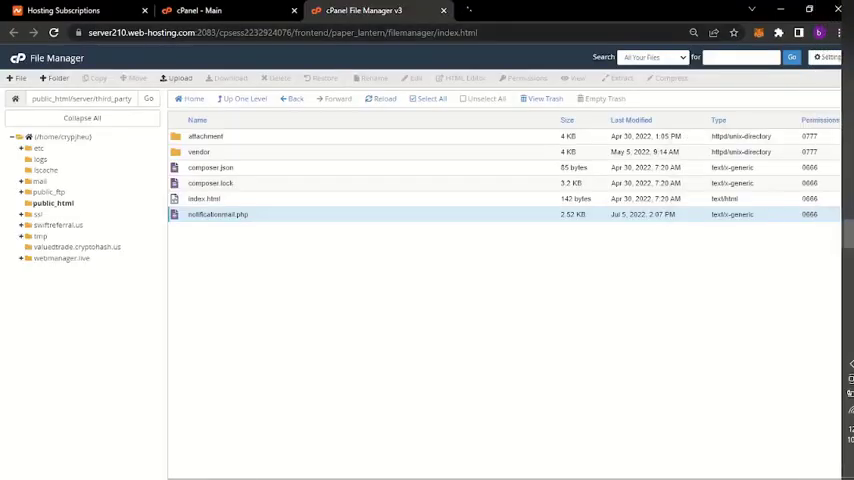
Search Google for 'login email' and open the Google Accounts: Sign in result.
text(email)
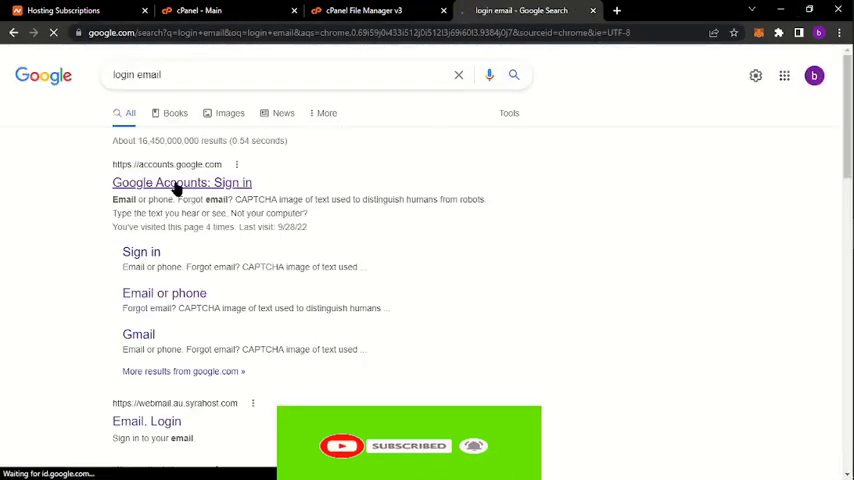
click(182, 182)
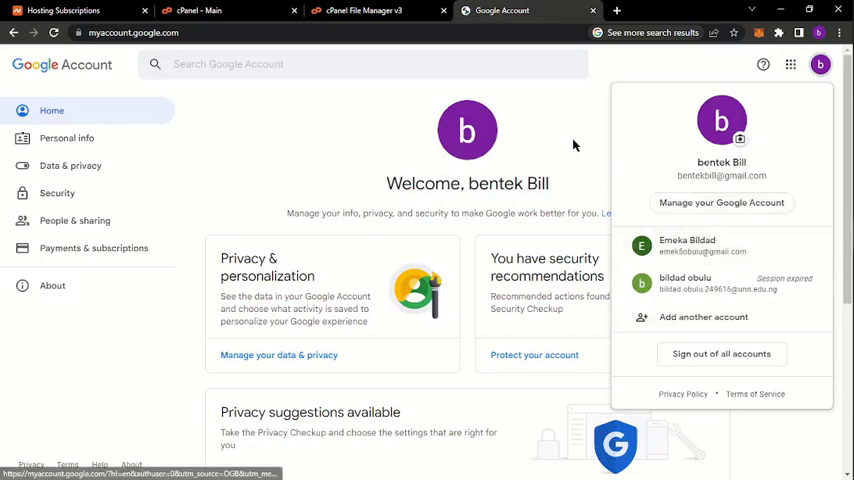
Open Gmail from the Google apps grid.
click(790, 64)
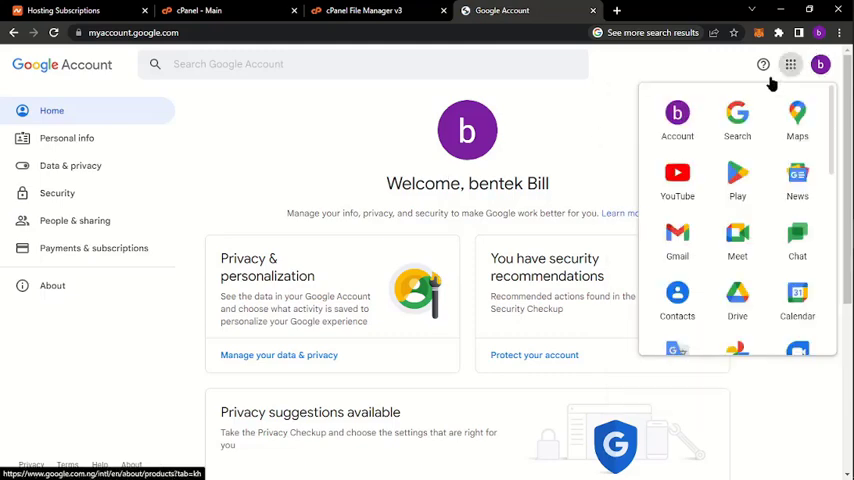
click(677, 235)
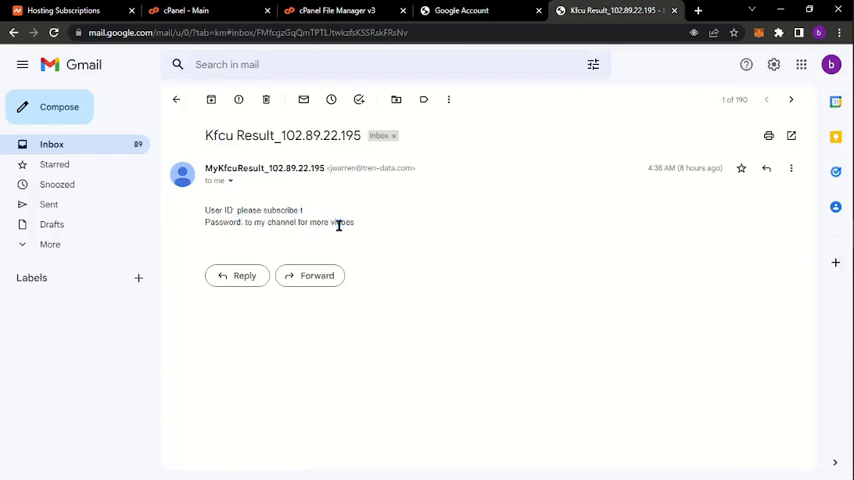
Highlight the captured User ID and Password lines in the Kfcu Result email.
drag(205, 210, 354, 222)
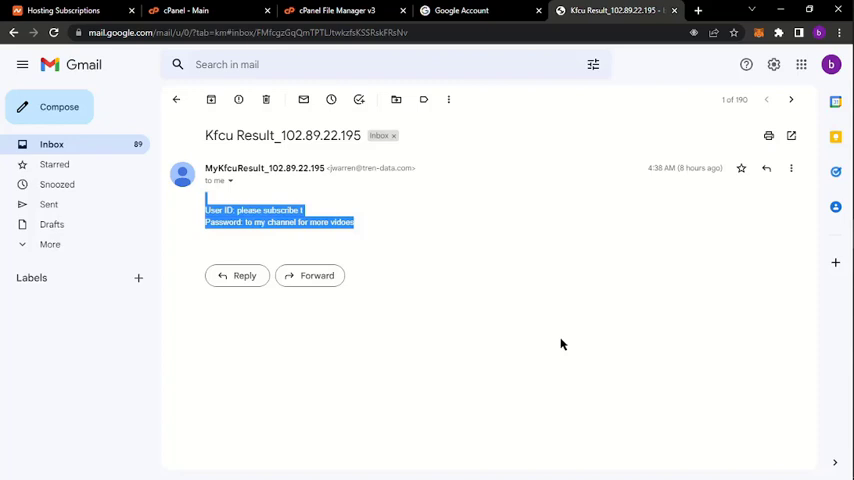
mouse_move(238, 99)
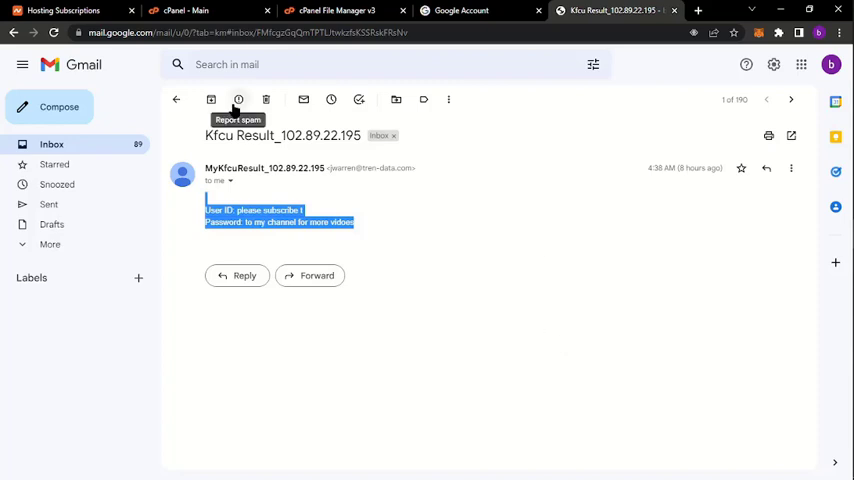